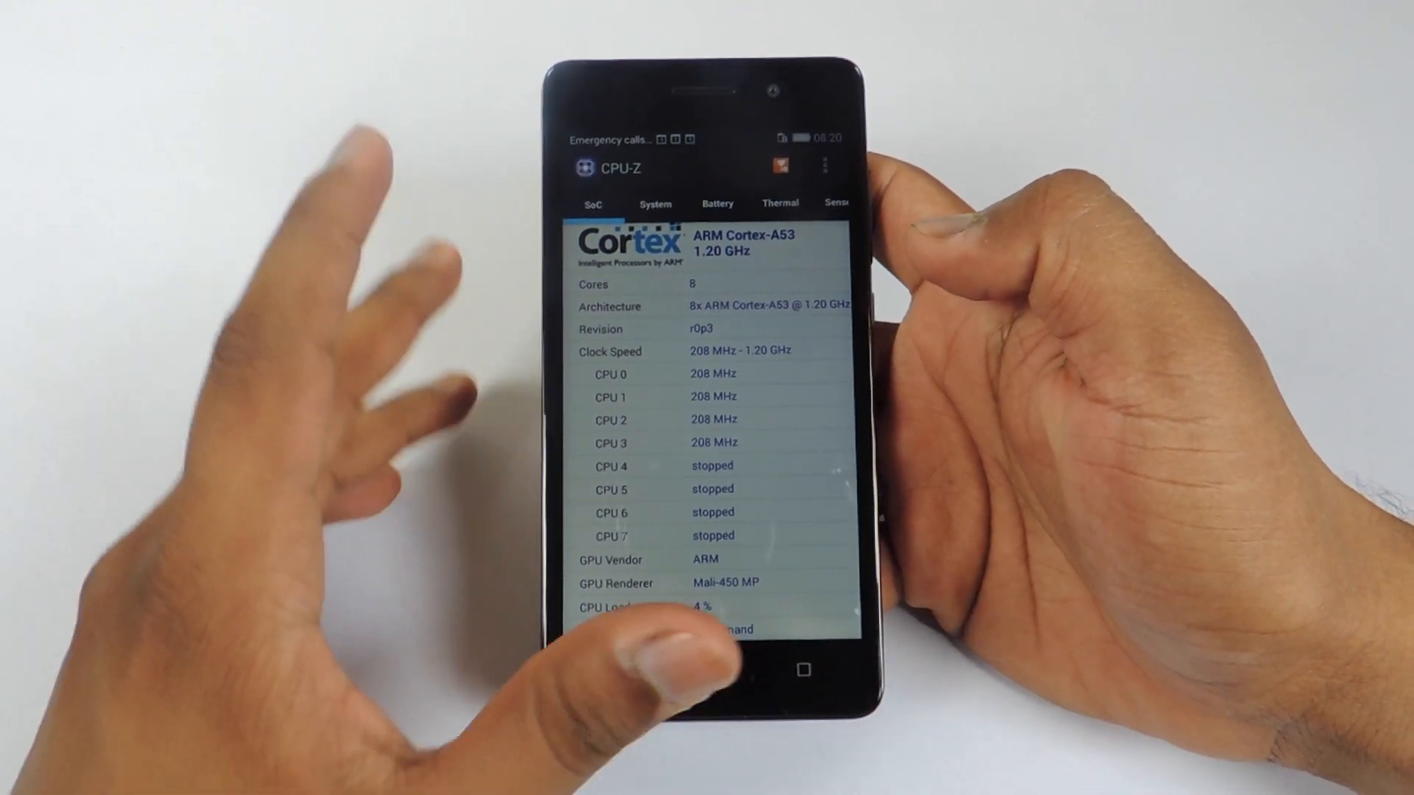
Step: Review the phone's system details and thermal readings in CPU-Z, then launch Quadrant Standard
left_click(655, 208)
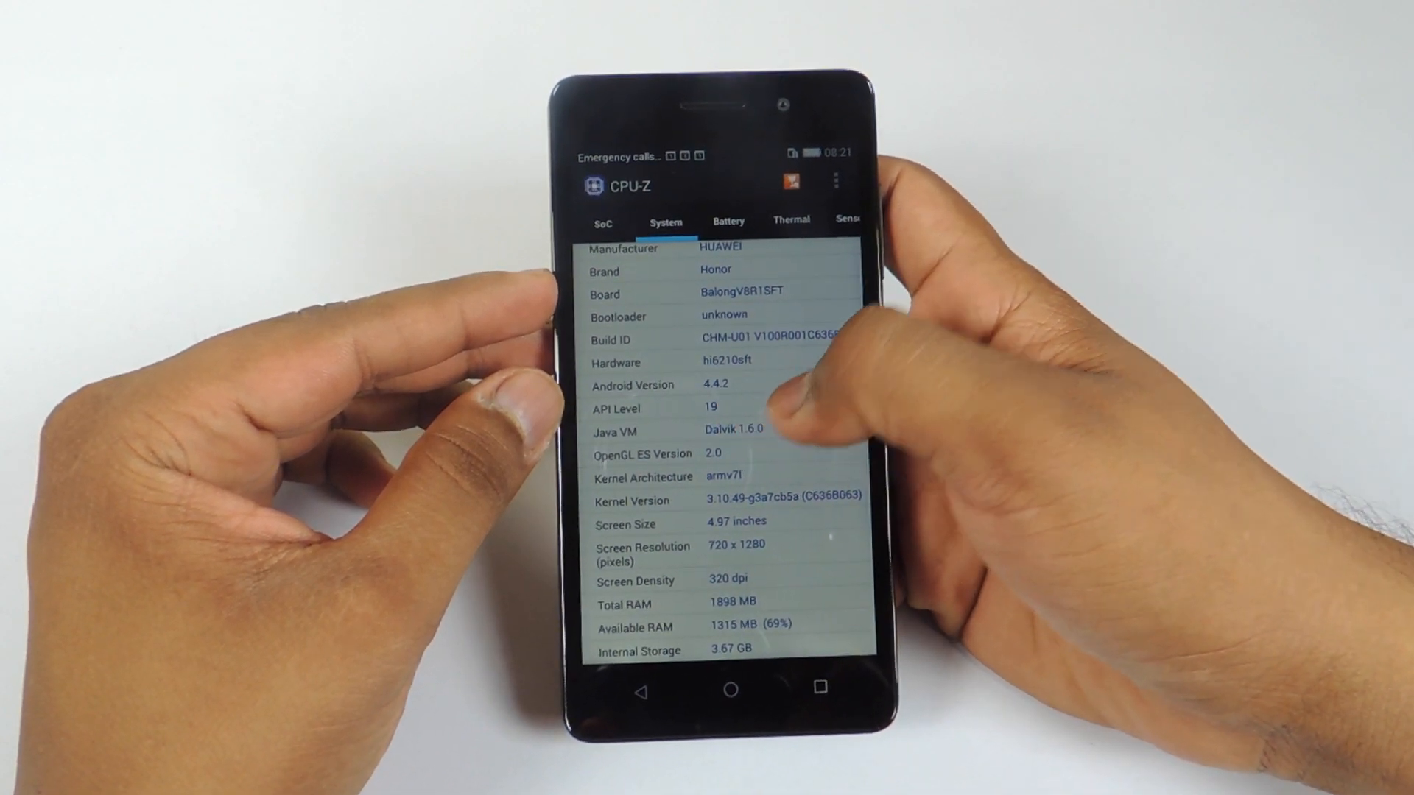
scroll("down", 3)
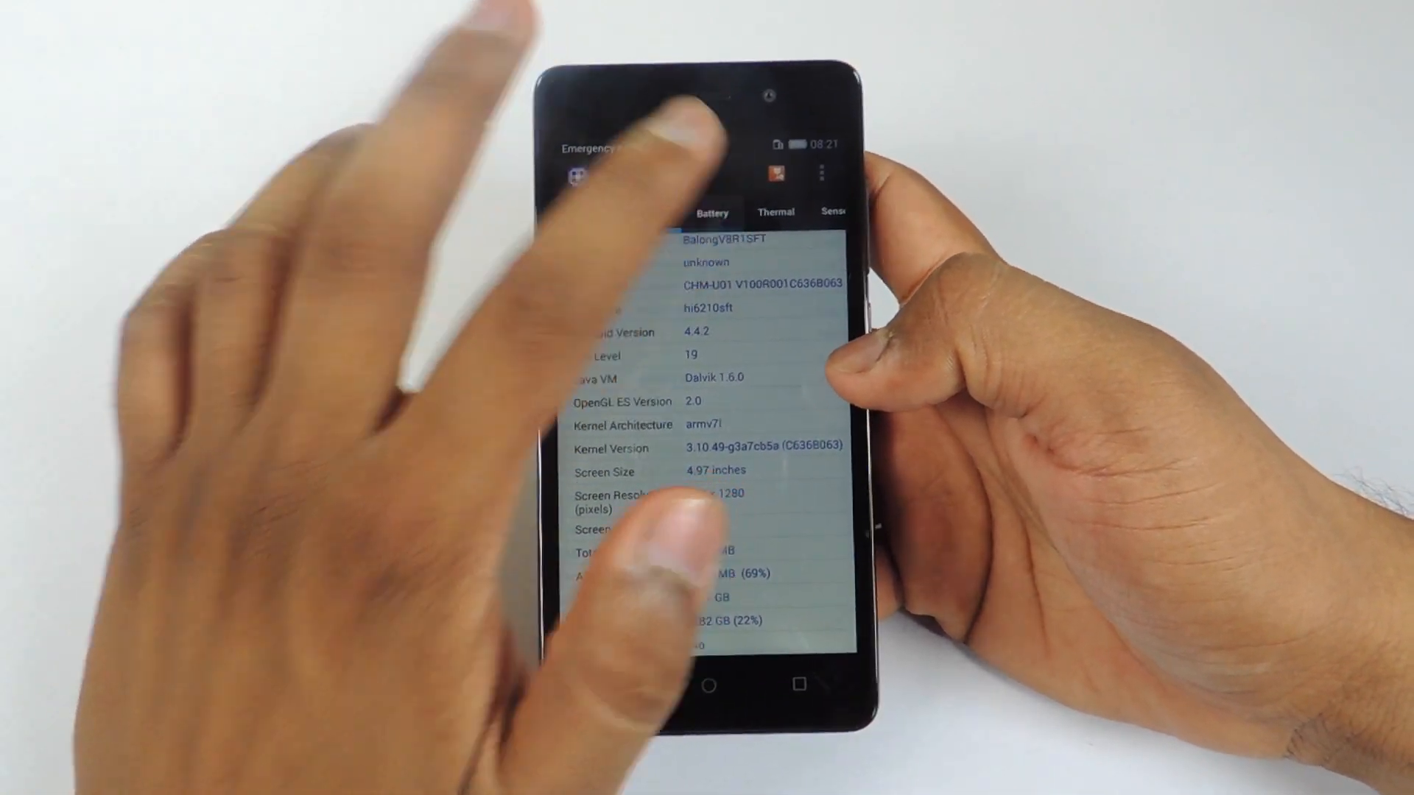
left_click(711, 213)
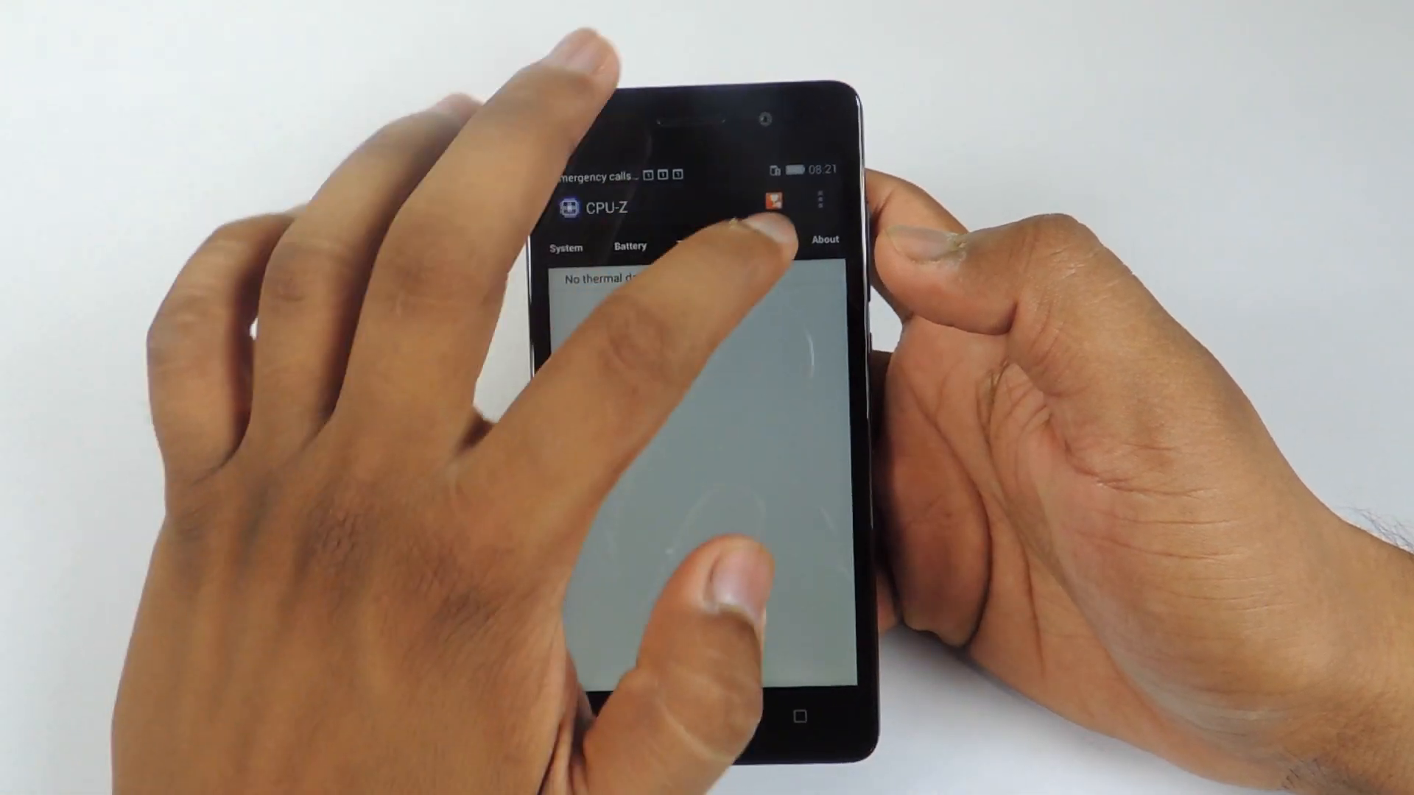
left_click(747, 225)
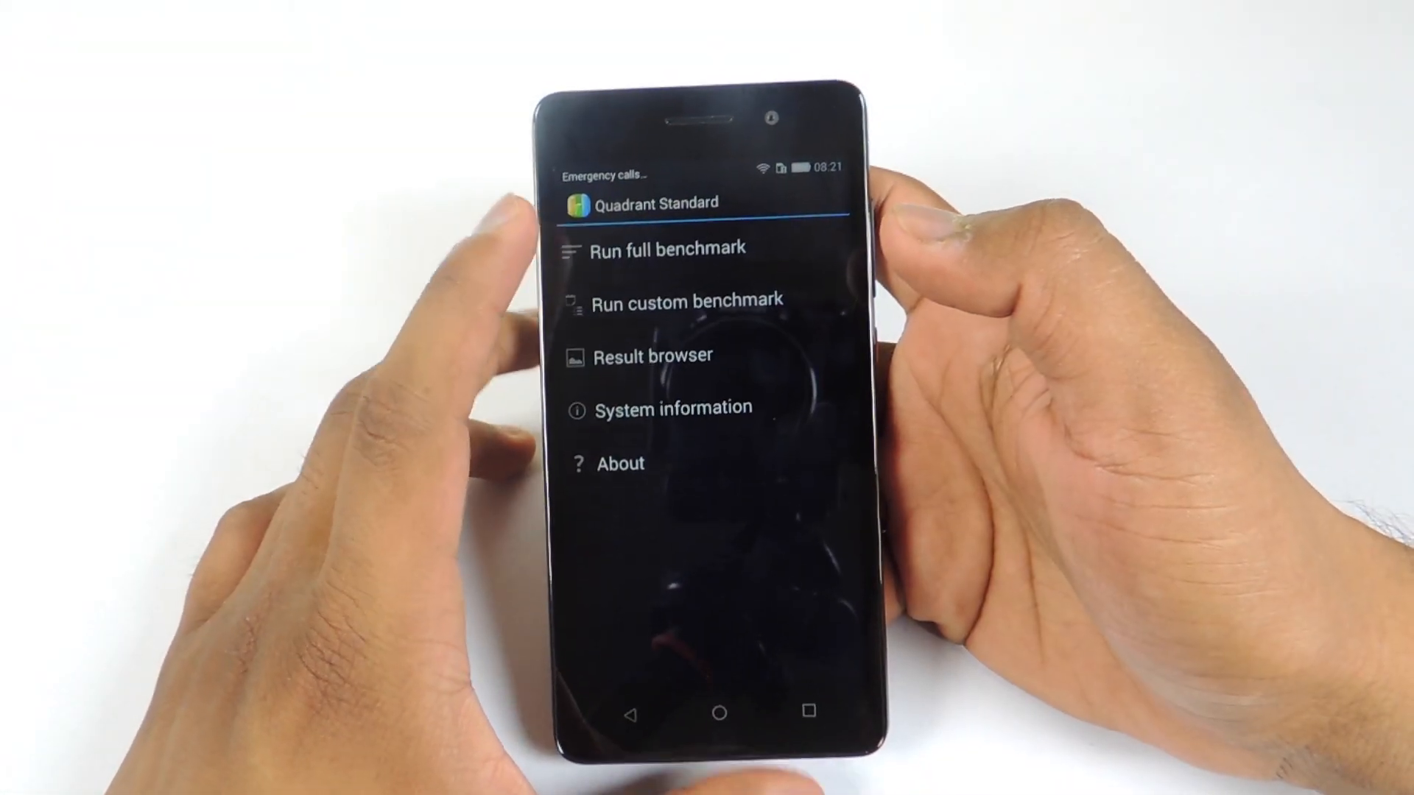
Step: Run Quadrant's full benchmark and approve sending the results for scoring
left_click(669, 248)
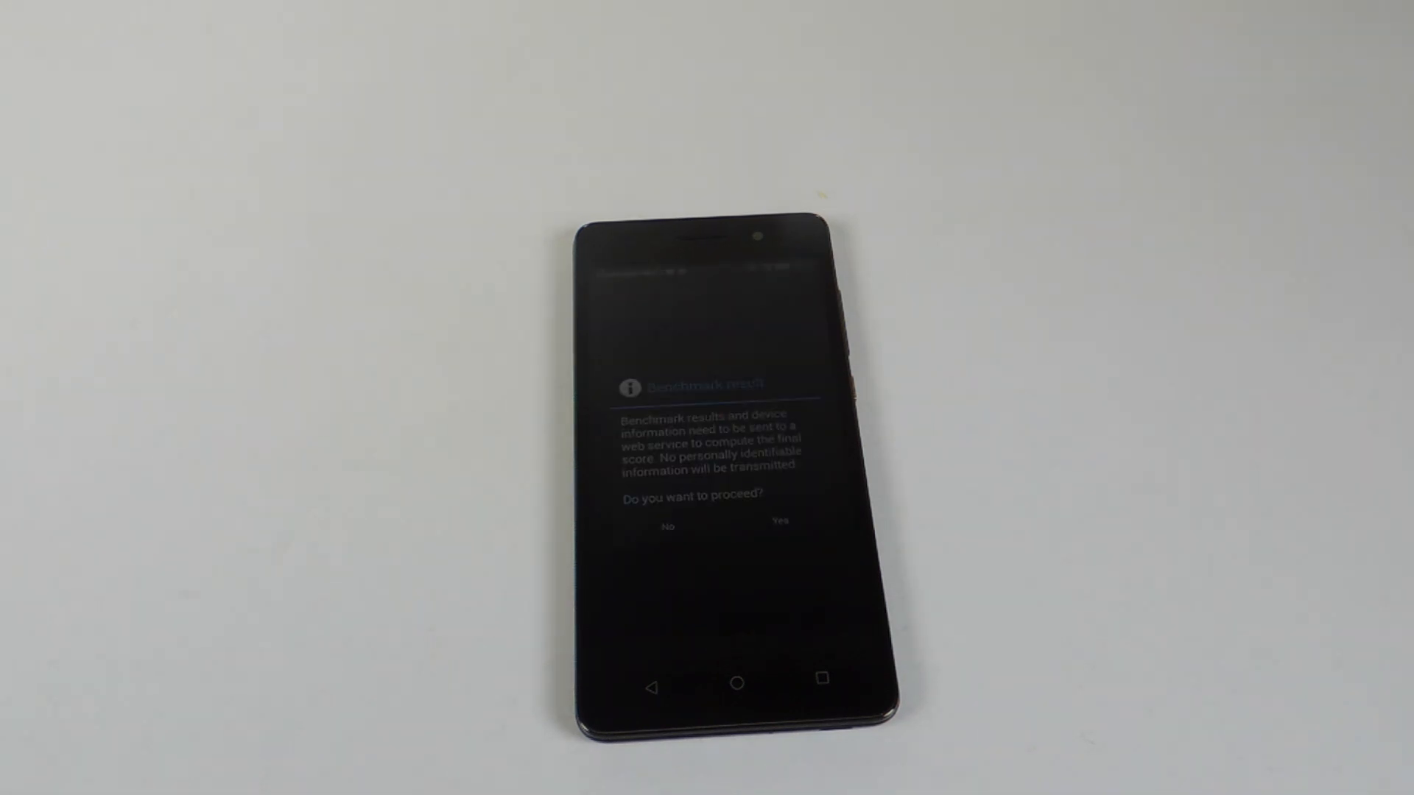
left_click(778, 526)
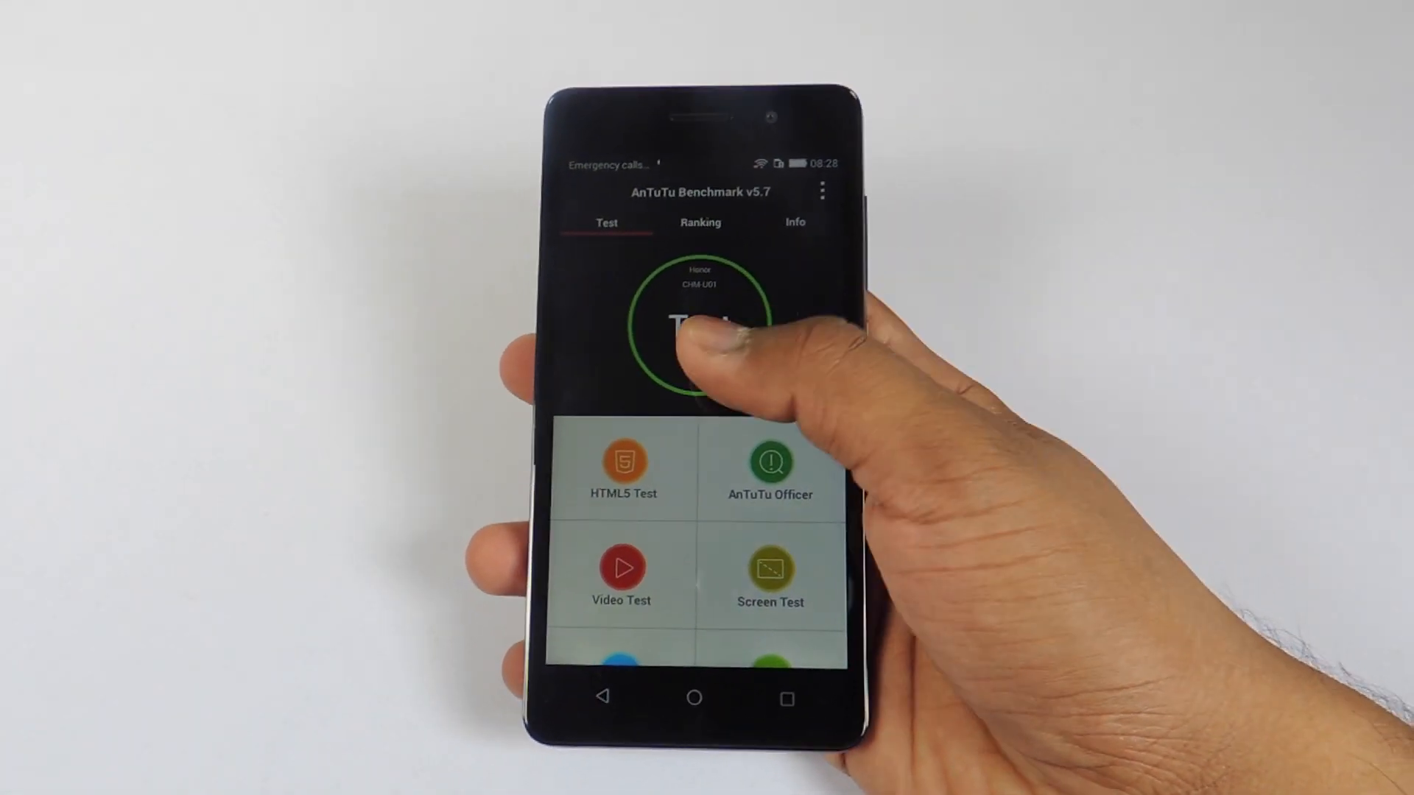
Step: Run the AnTuTu v5.7 test and view the 30312 score ranking chart
left_click(708, 320)
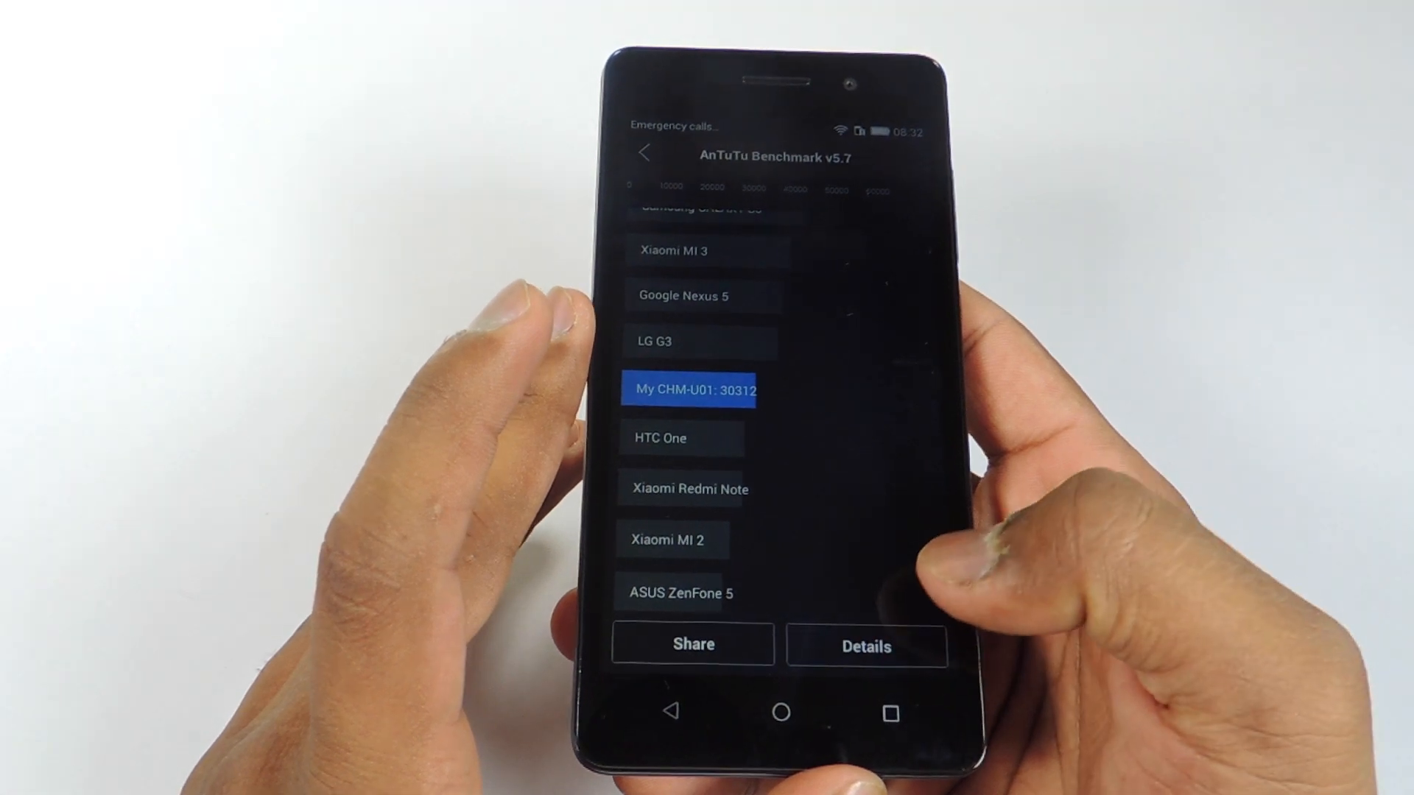
left_click(864, 647)
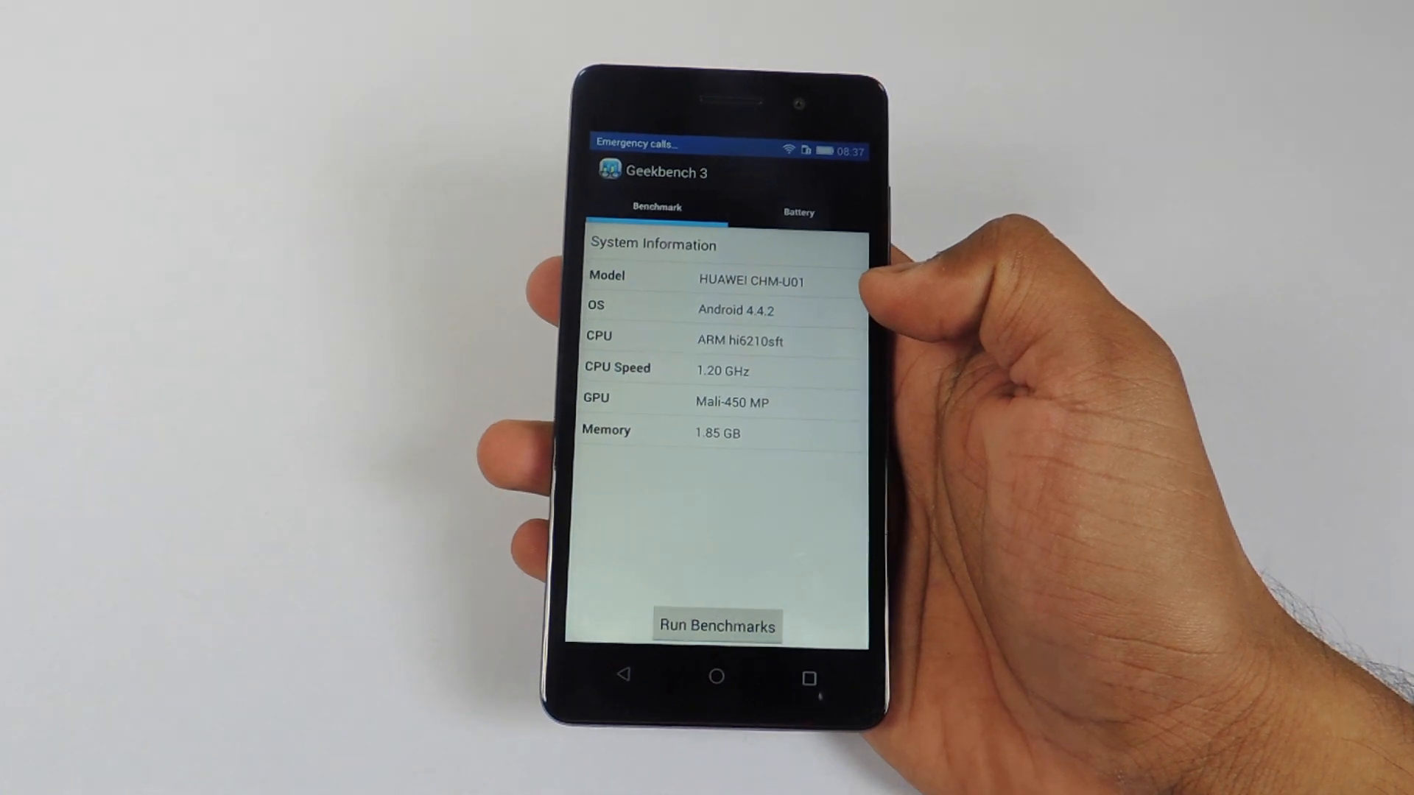
Step: Start Geekbench 3's benchmarks from the Benchmark tab, reaching 0 of 100
left_click(715, 625)
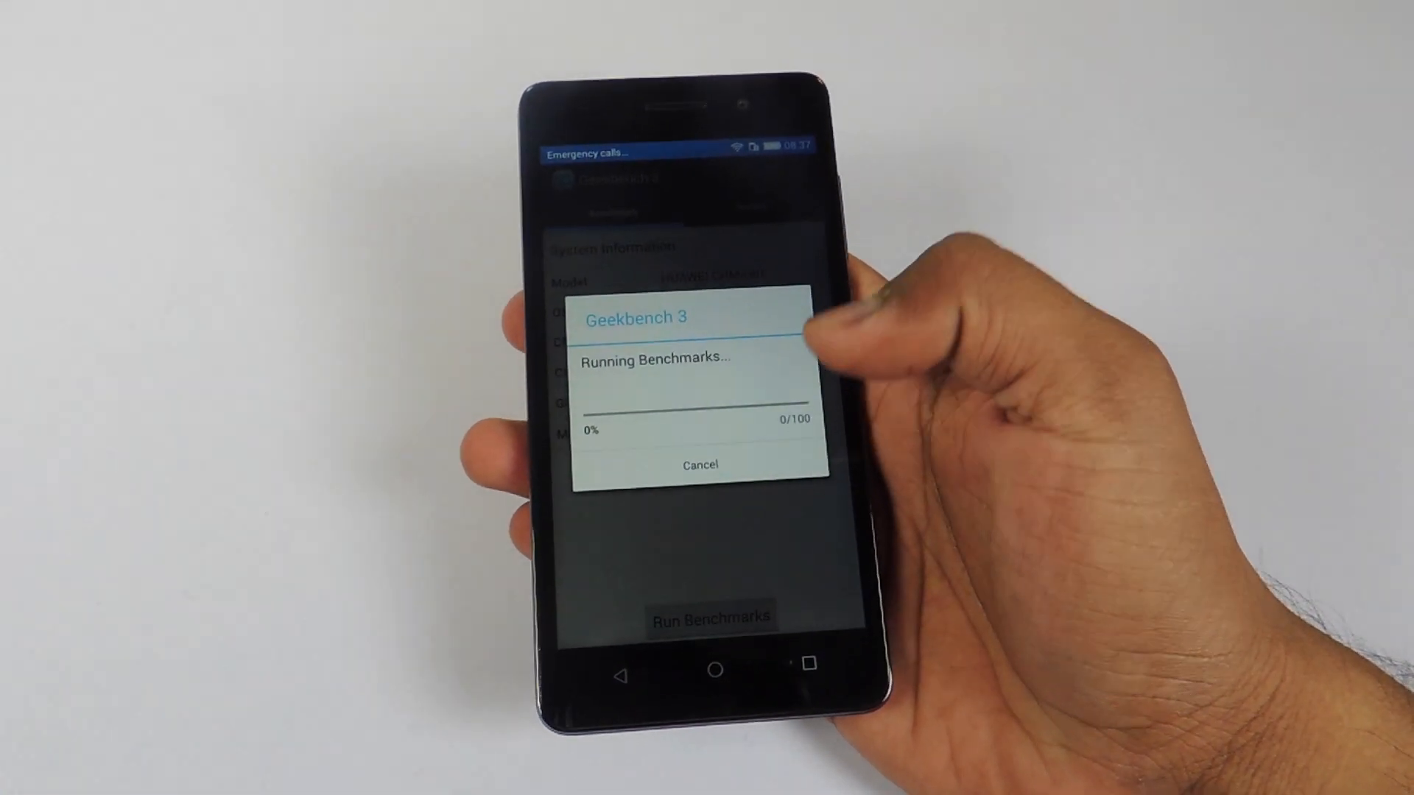